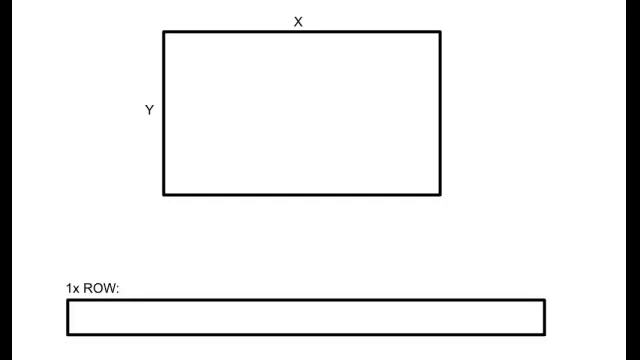
type("Characters/Pixels")
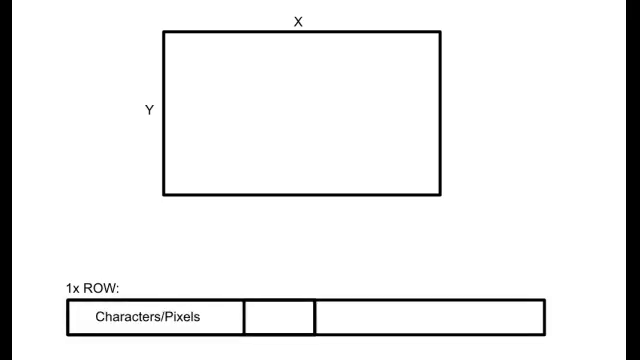